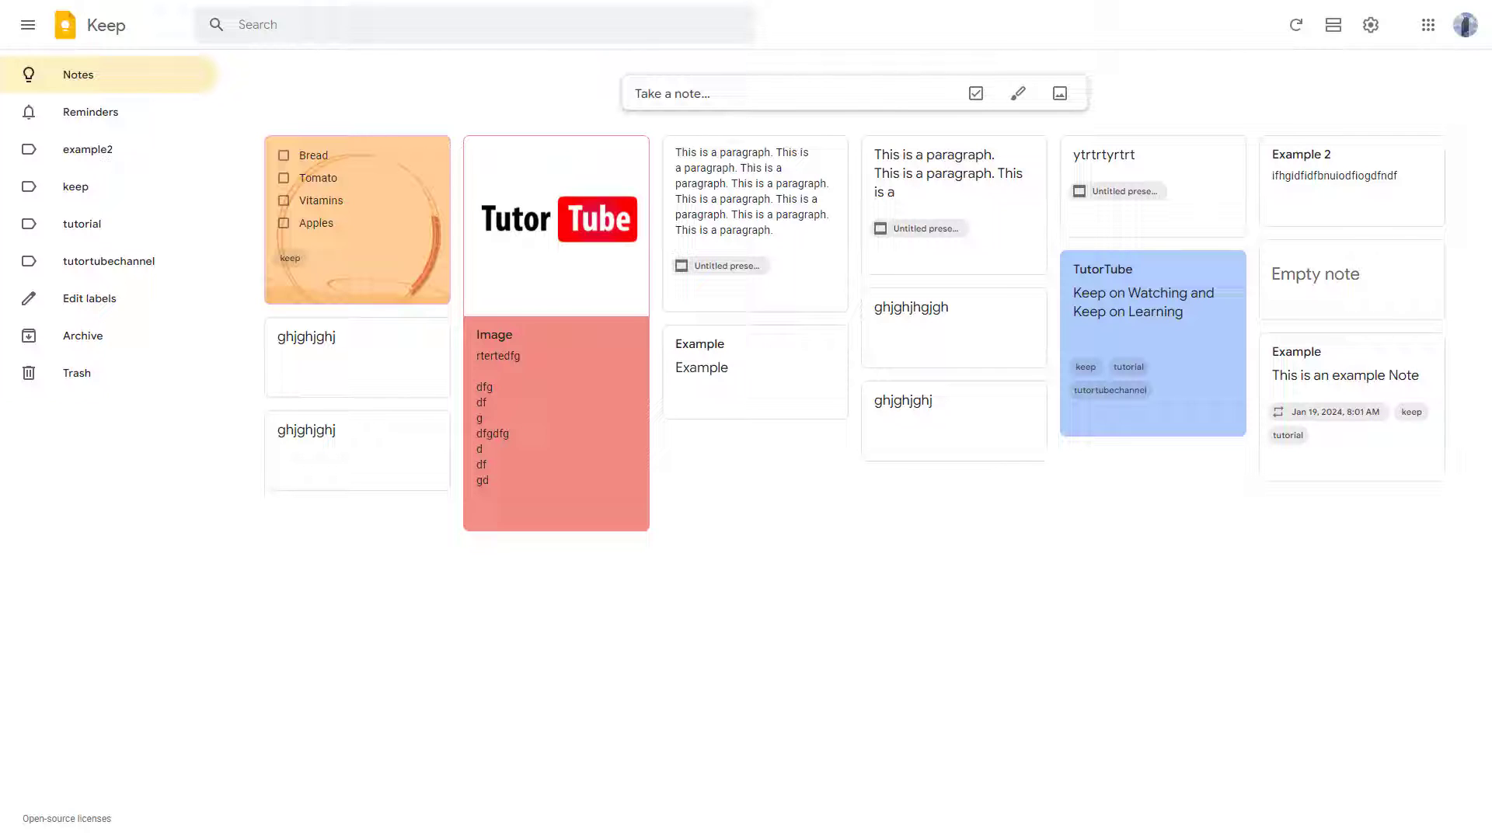
mouse_move(928, 637)
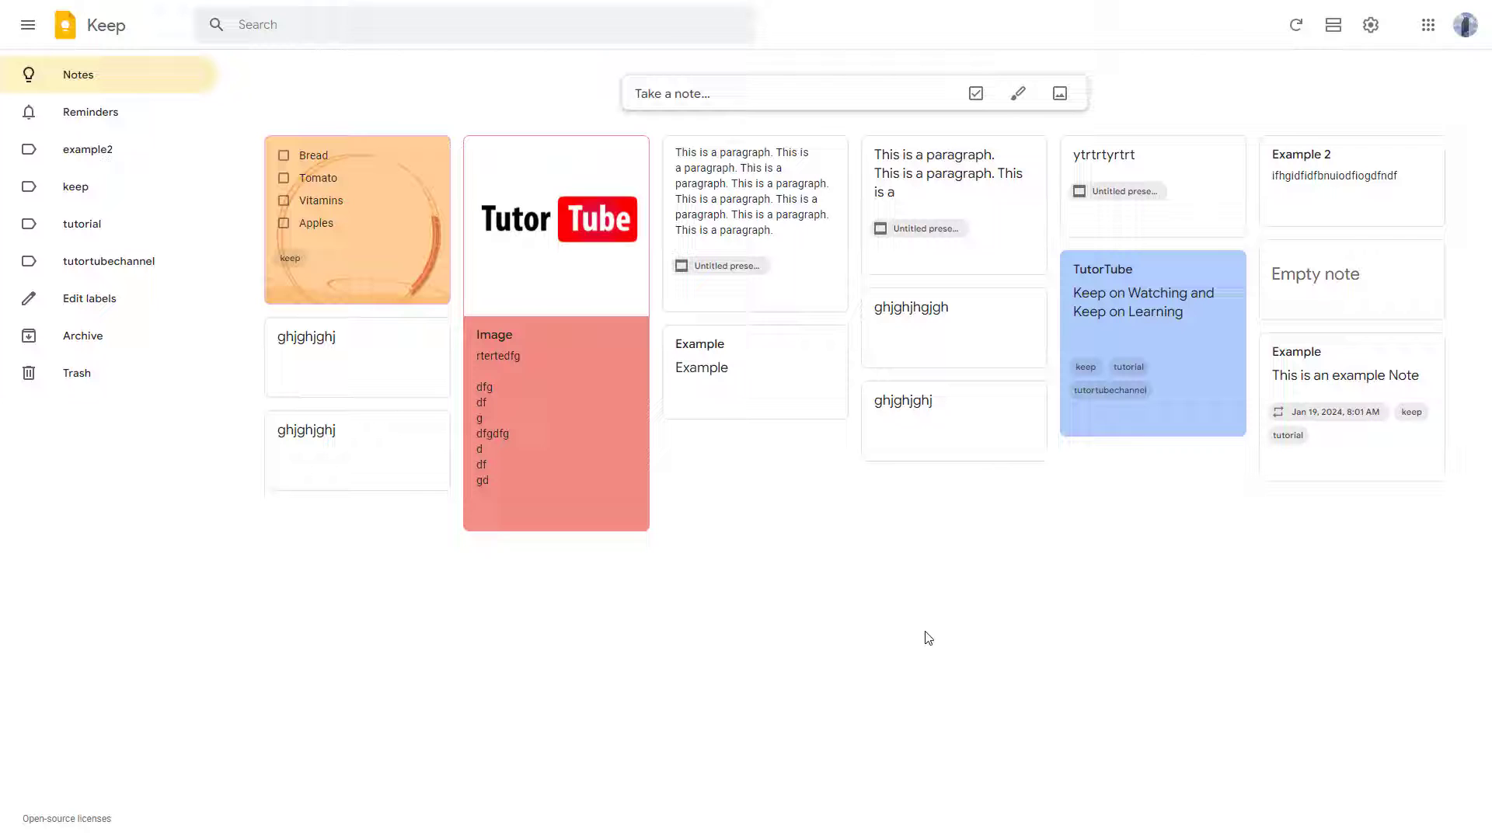
mouse_move(580, 493)
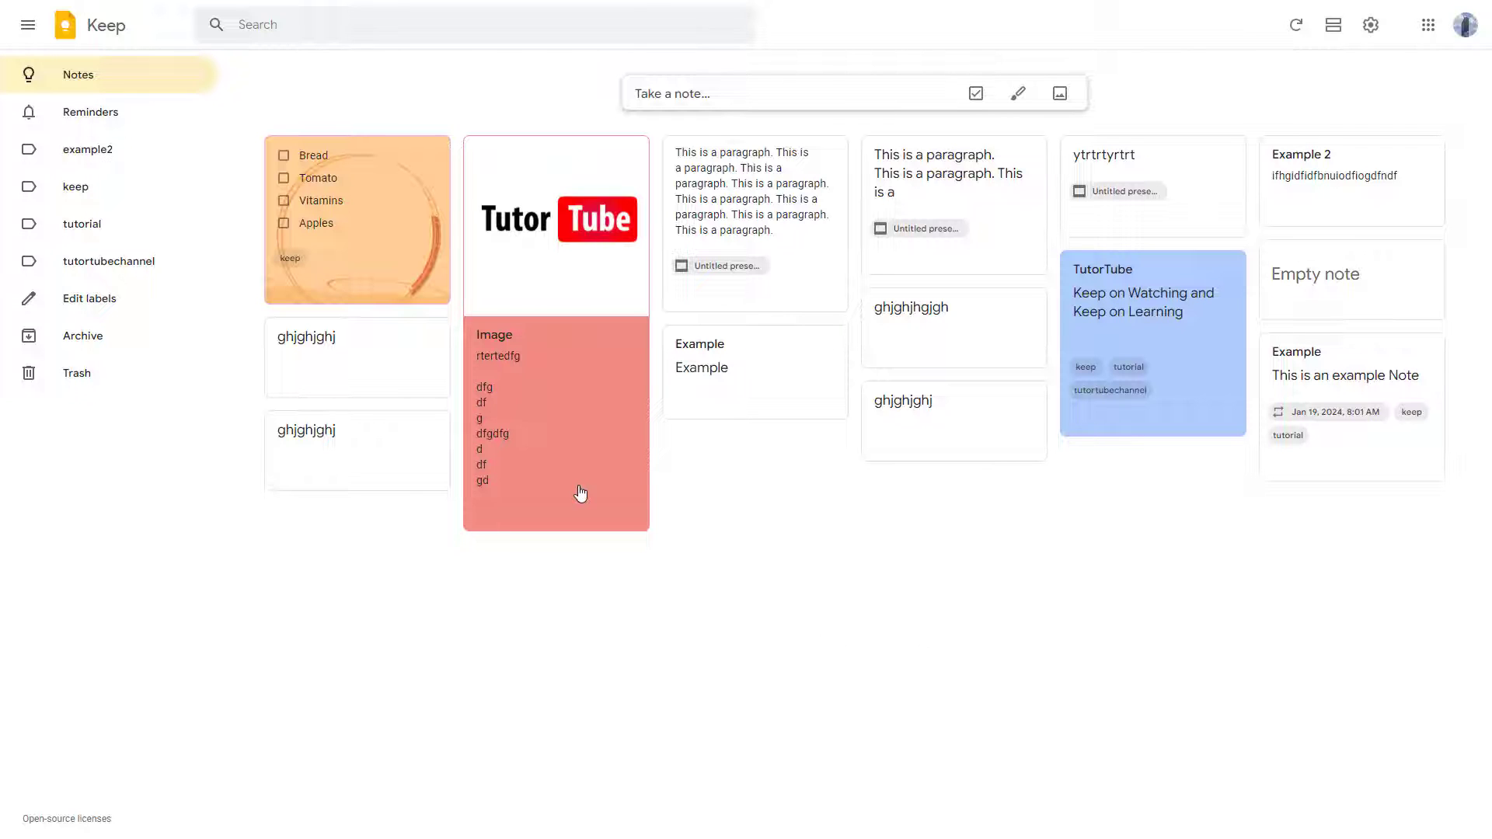
mouse_move(1213, 367)
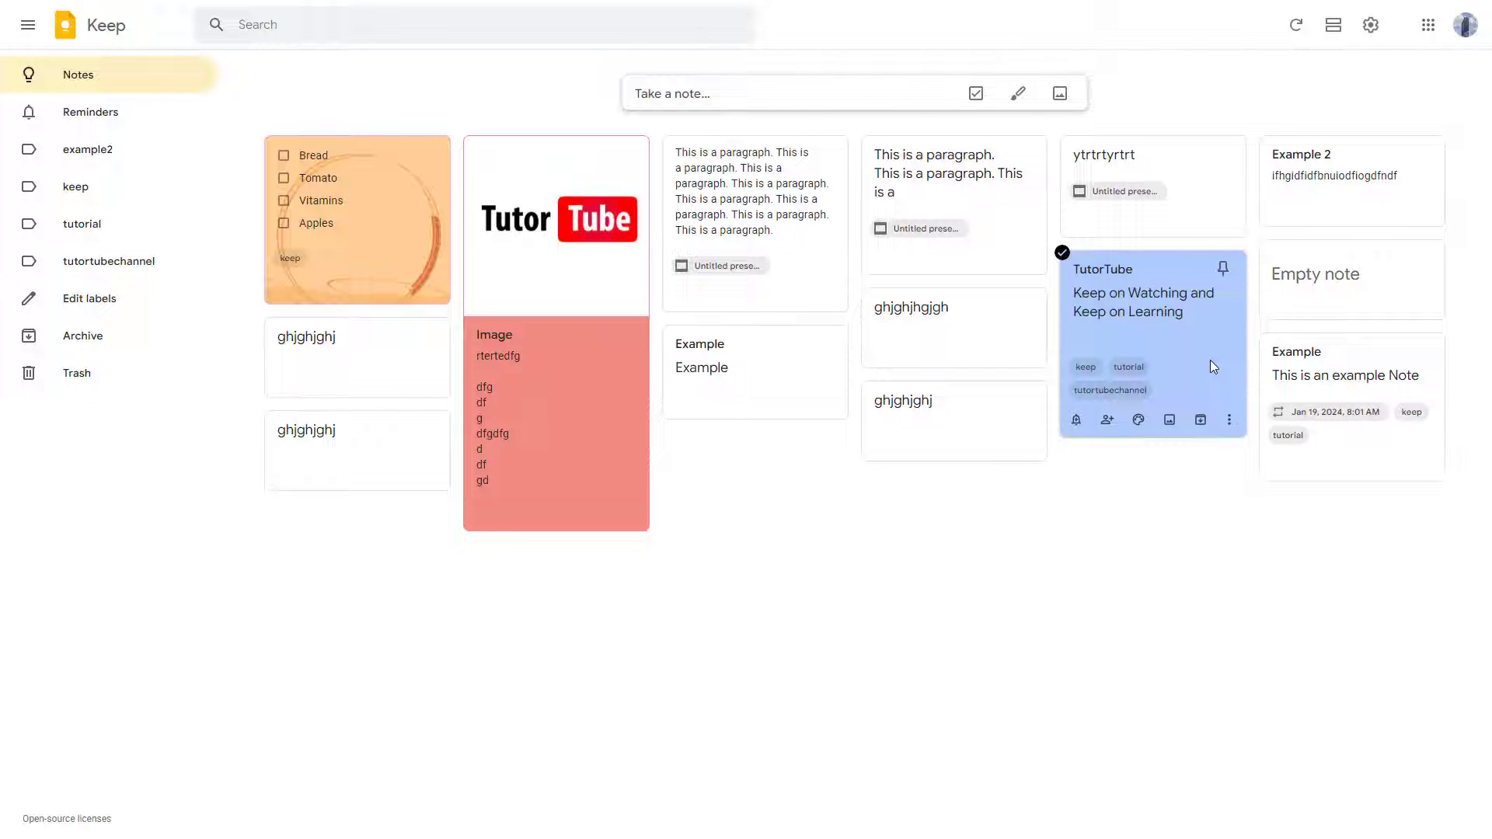
mouse_move(1227, 303)
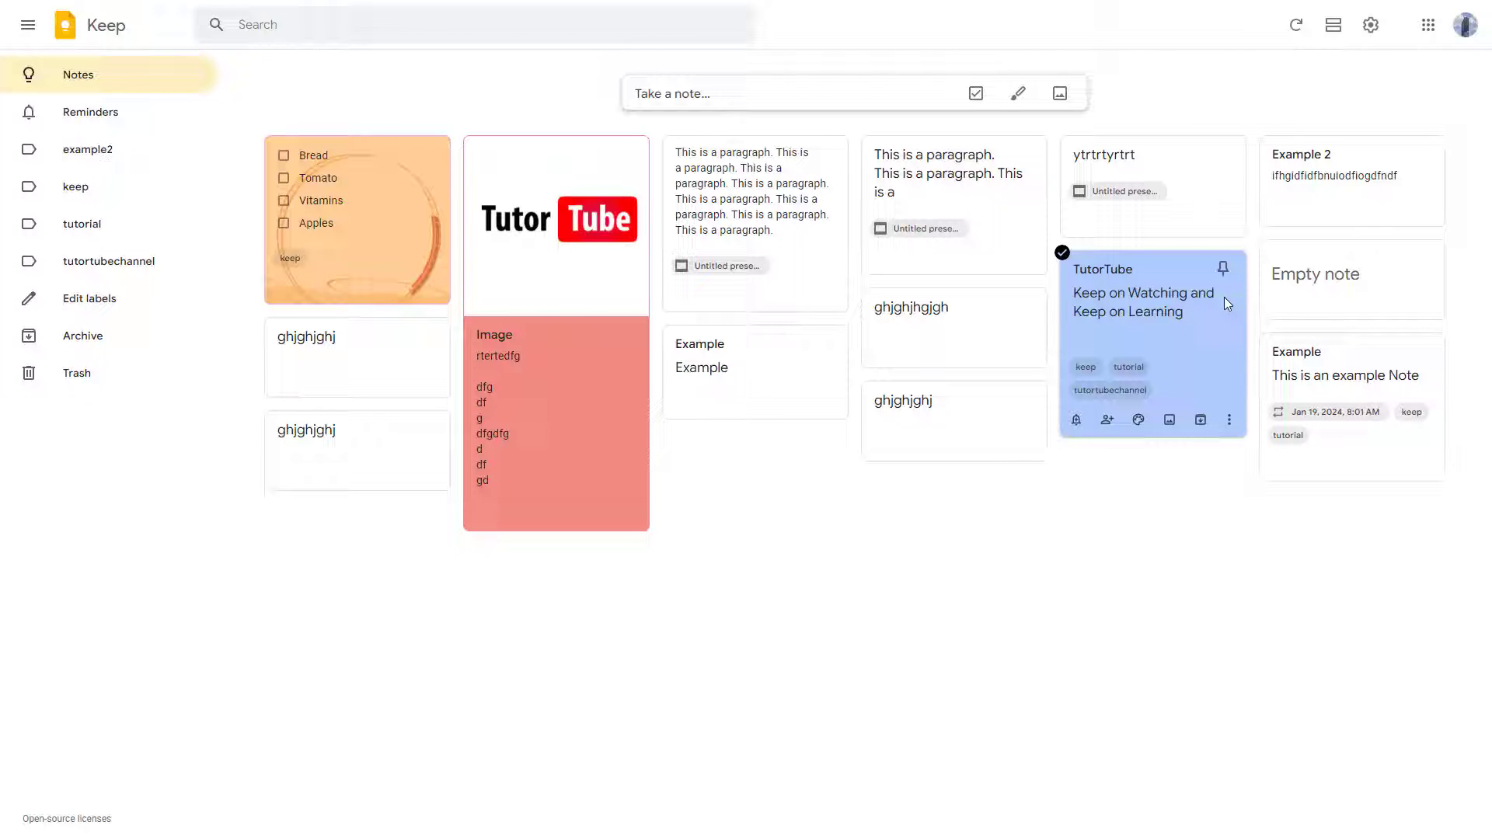
mouse_move(1145, 299)
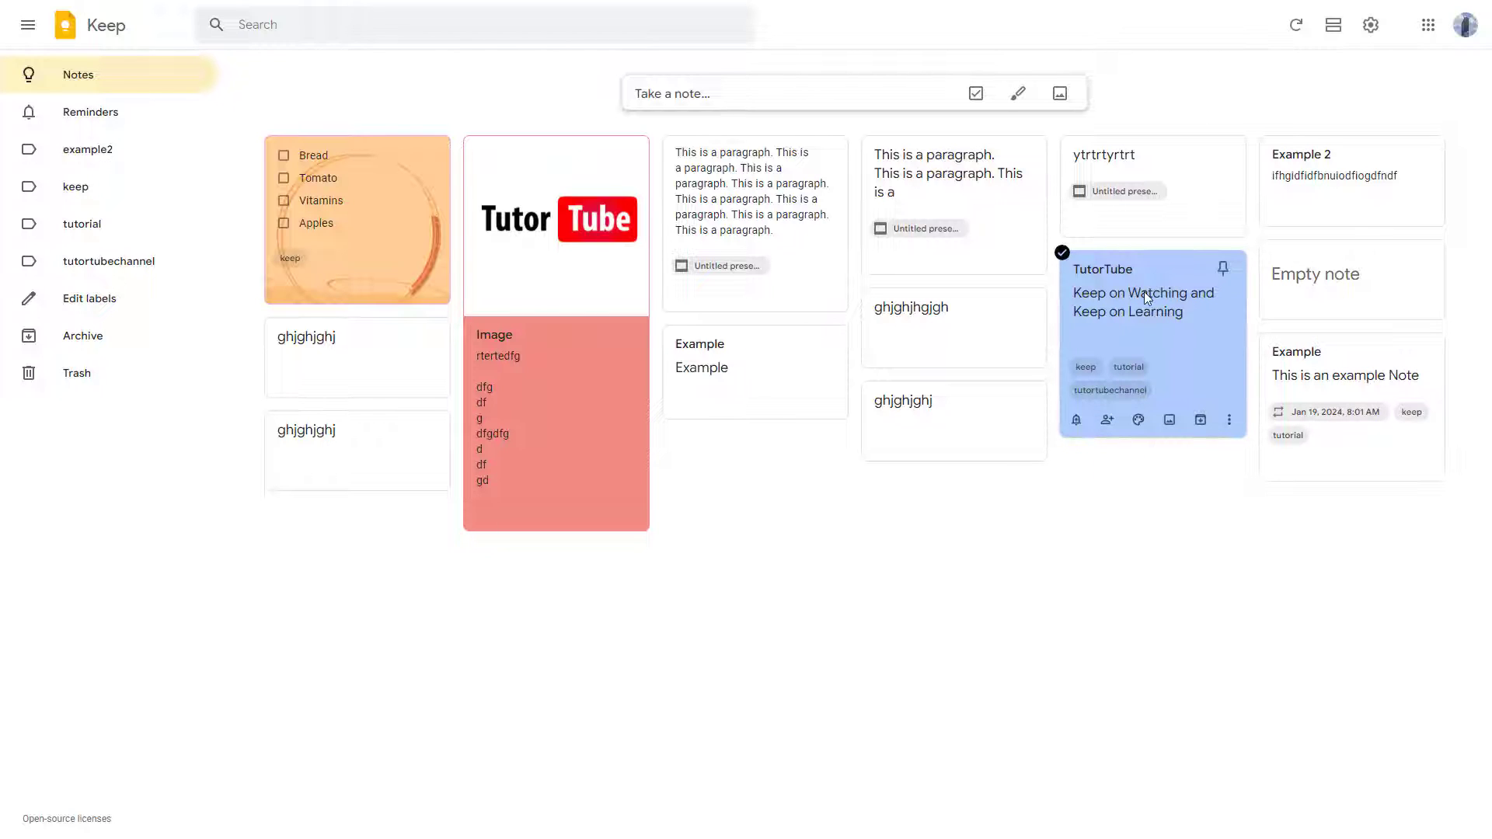
mouse_move(1224, 267)
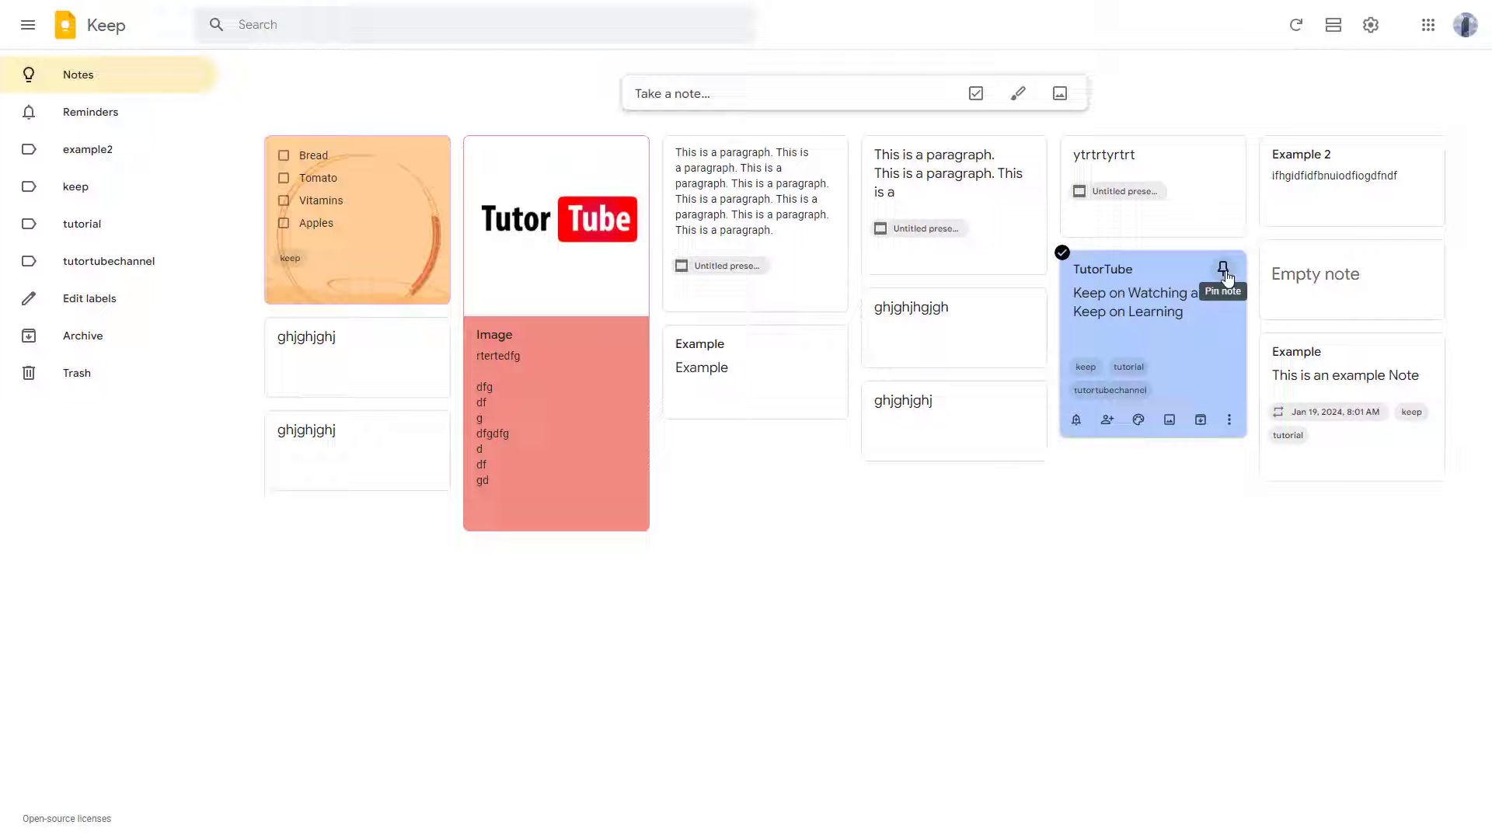
Pin the blue TutorTube note so it moves to the Pinned section
left_click(1225, 269)
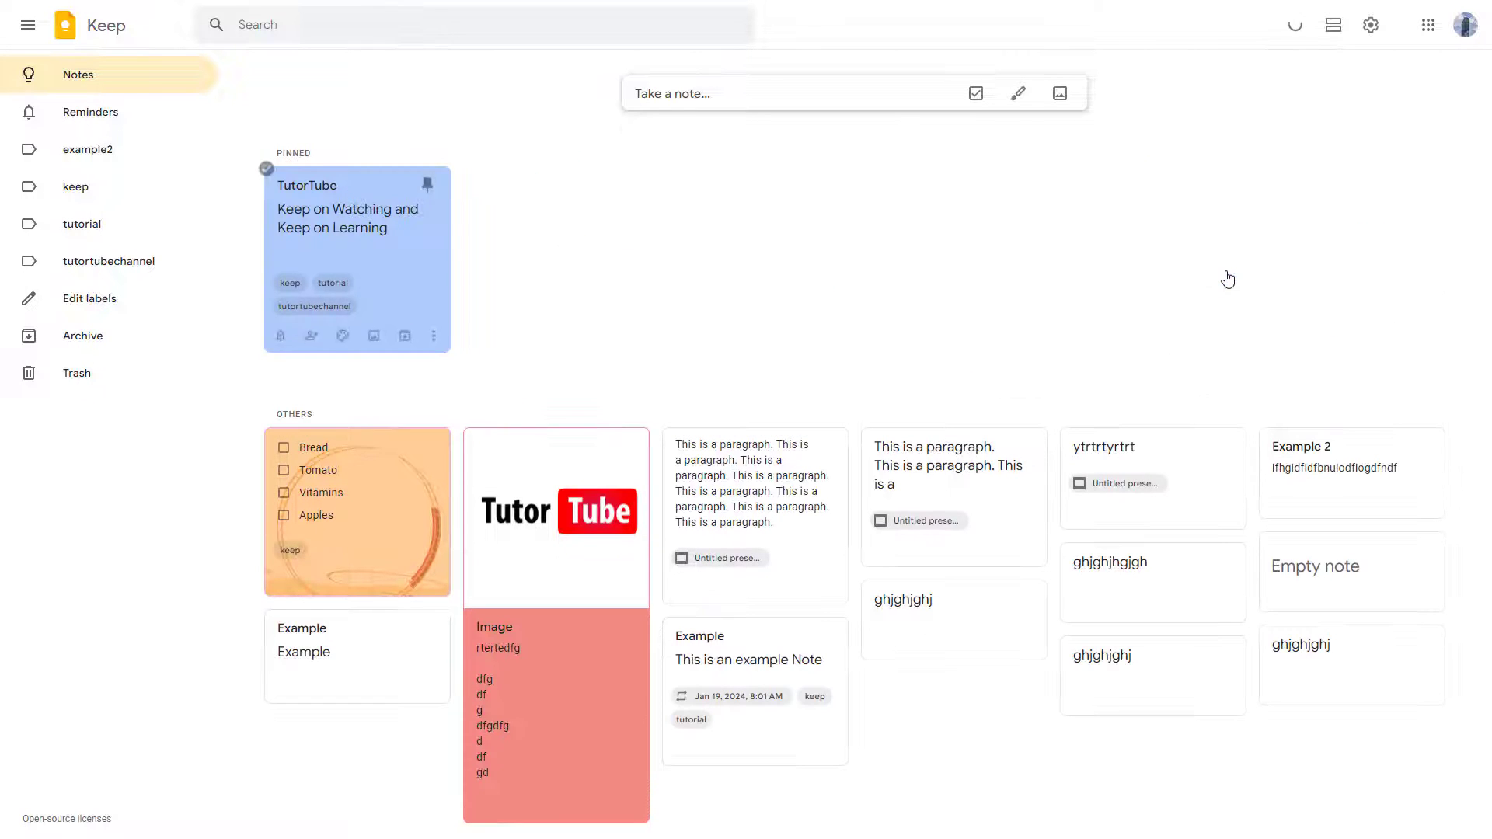
mouse_move(281, 143)
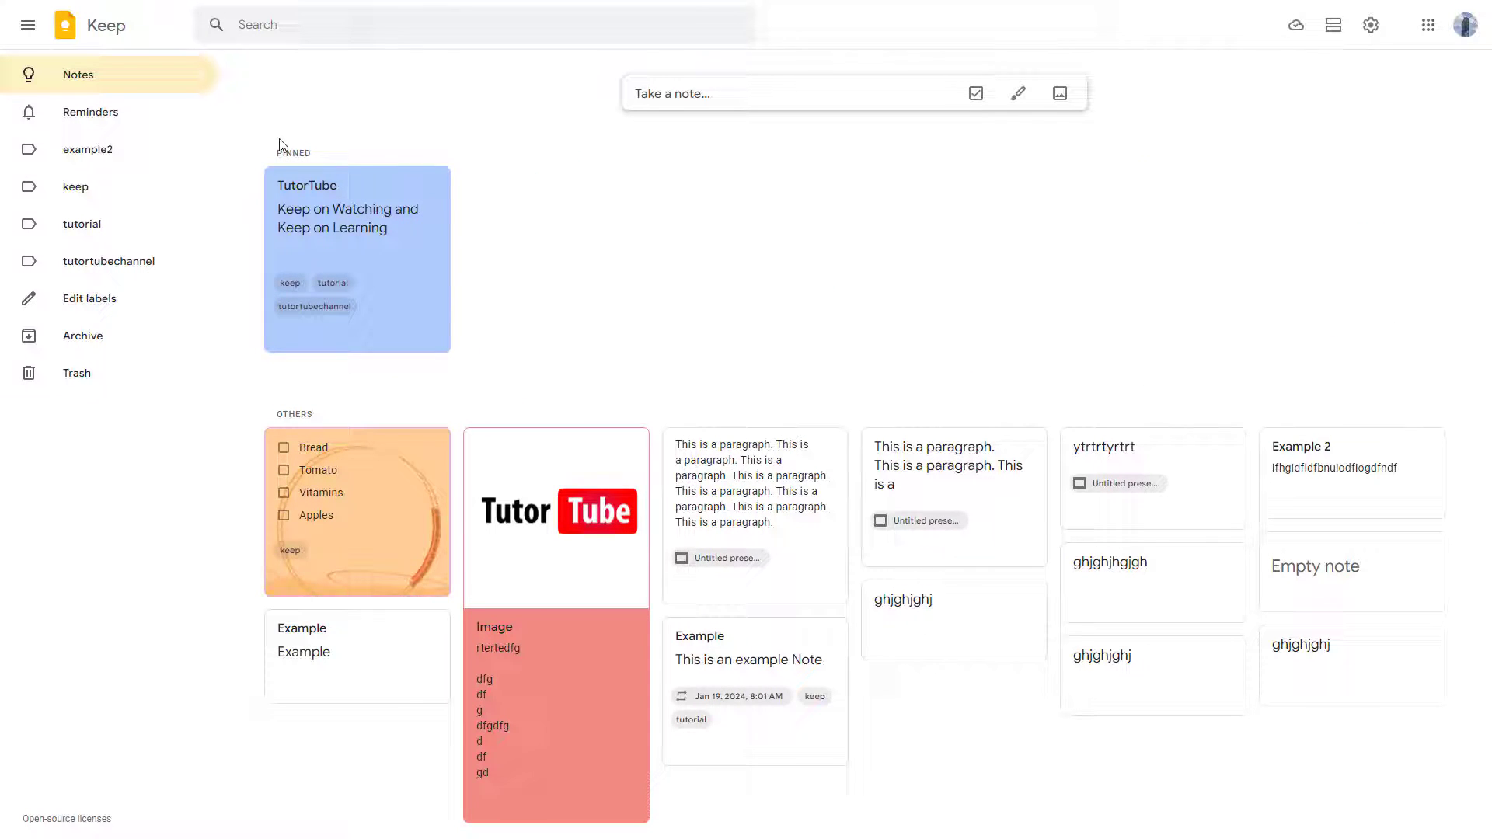
mouse_move(358, 228)
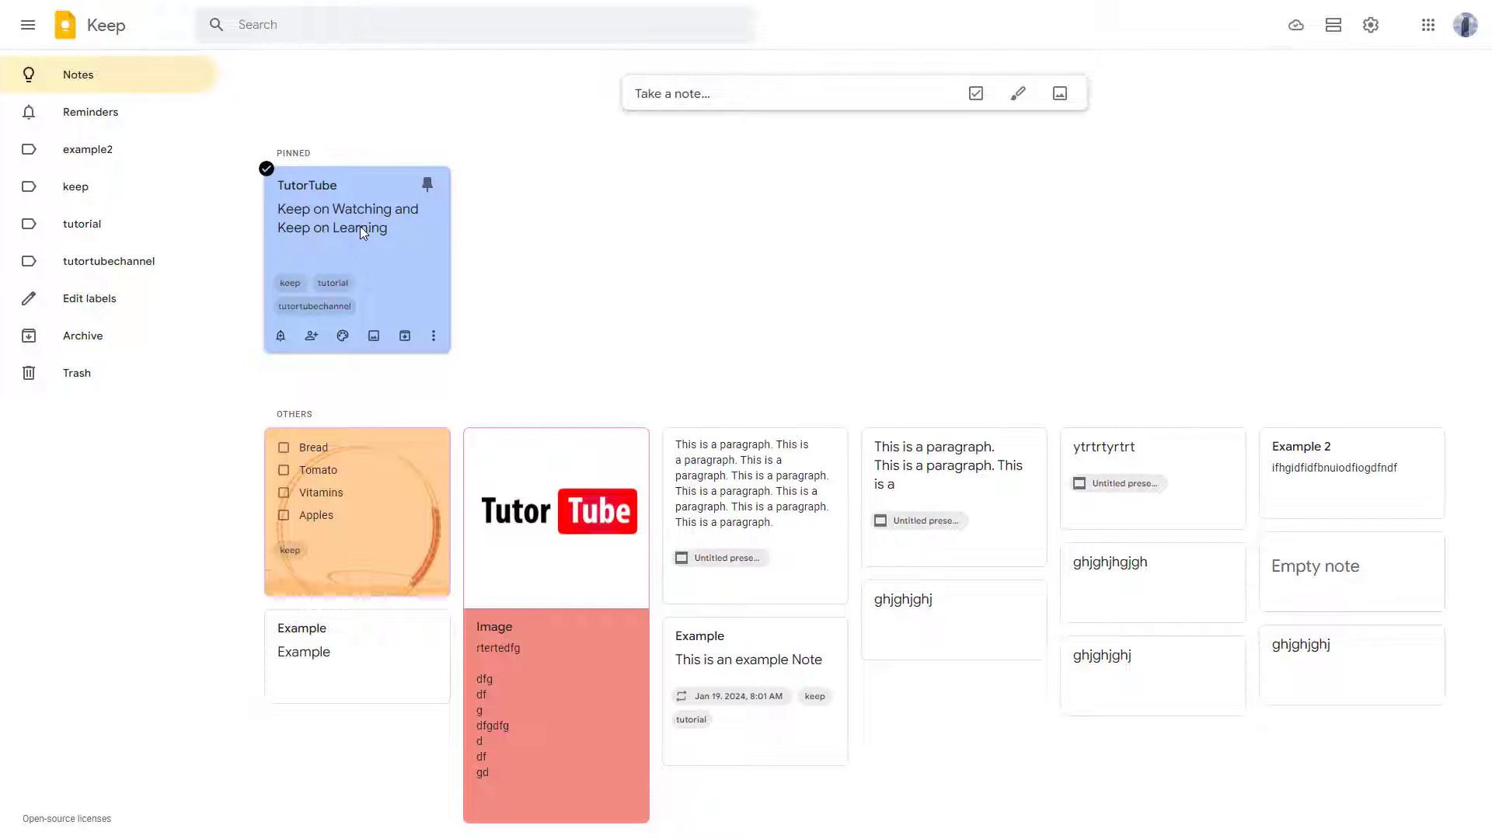
mouse_move(281, 488)
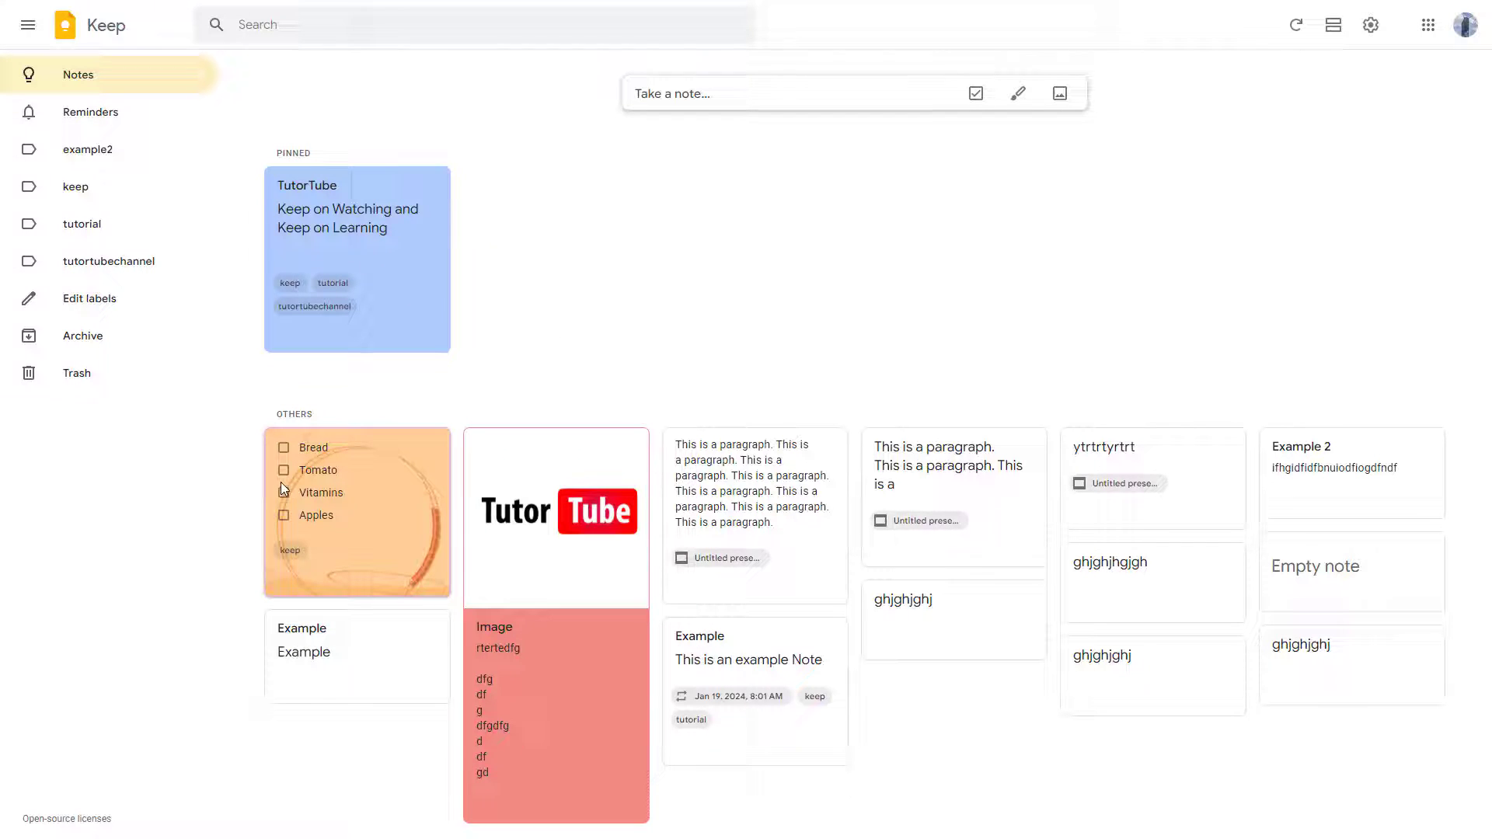
mouse_move(422, 461)
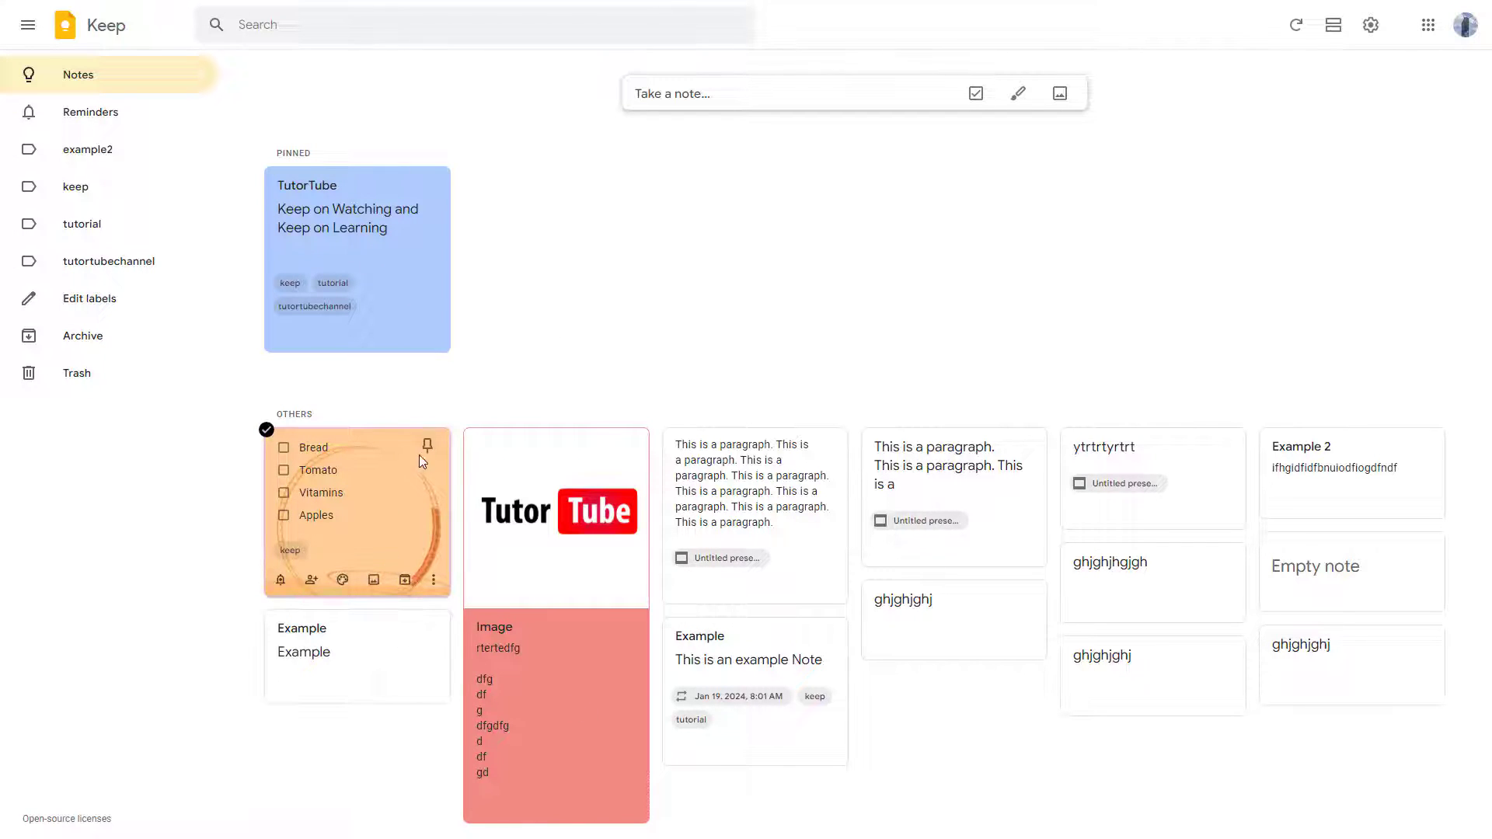
Pin the grocery checklist and the Image note, re-pinning the Image note once
left_click(426, 444)
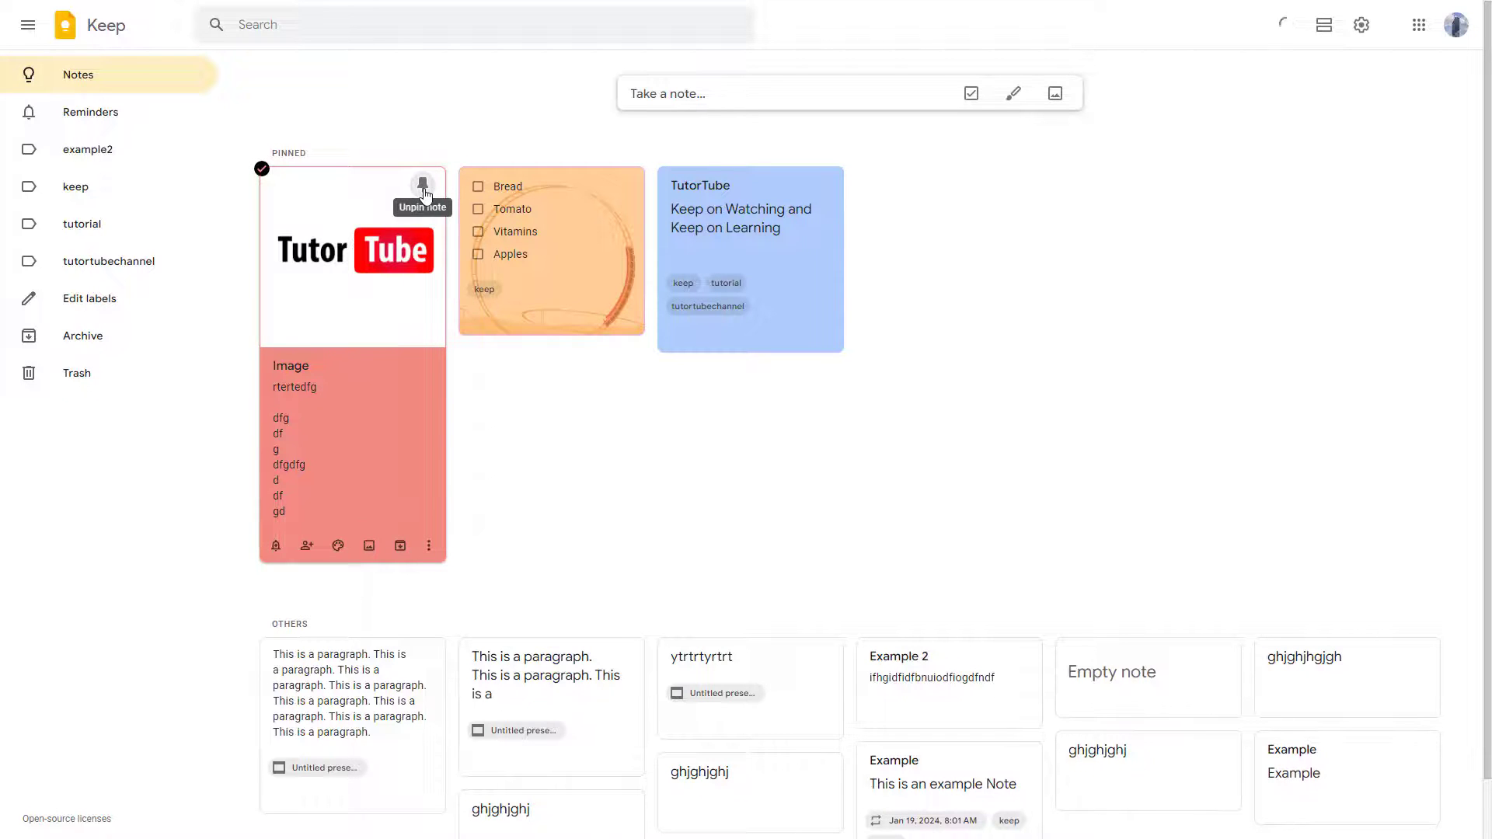
left_click(422, 185)
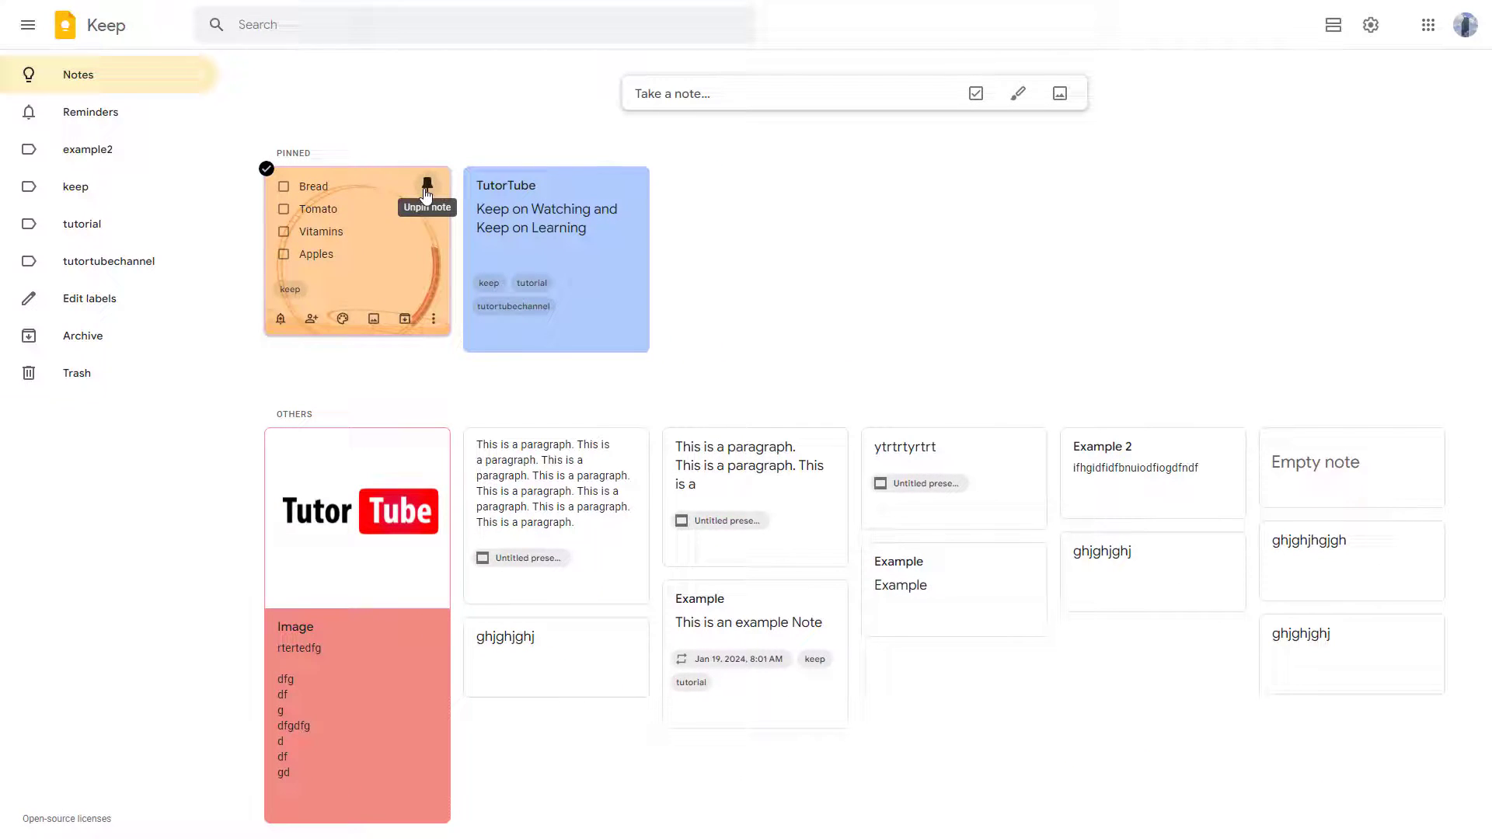
left_click(422, 183)
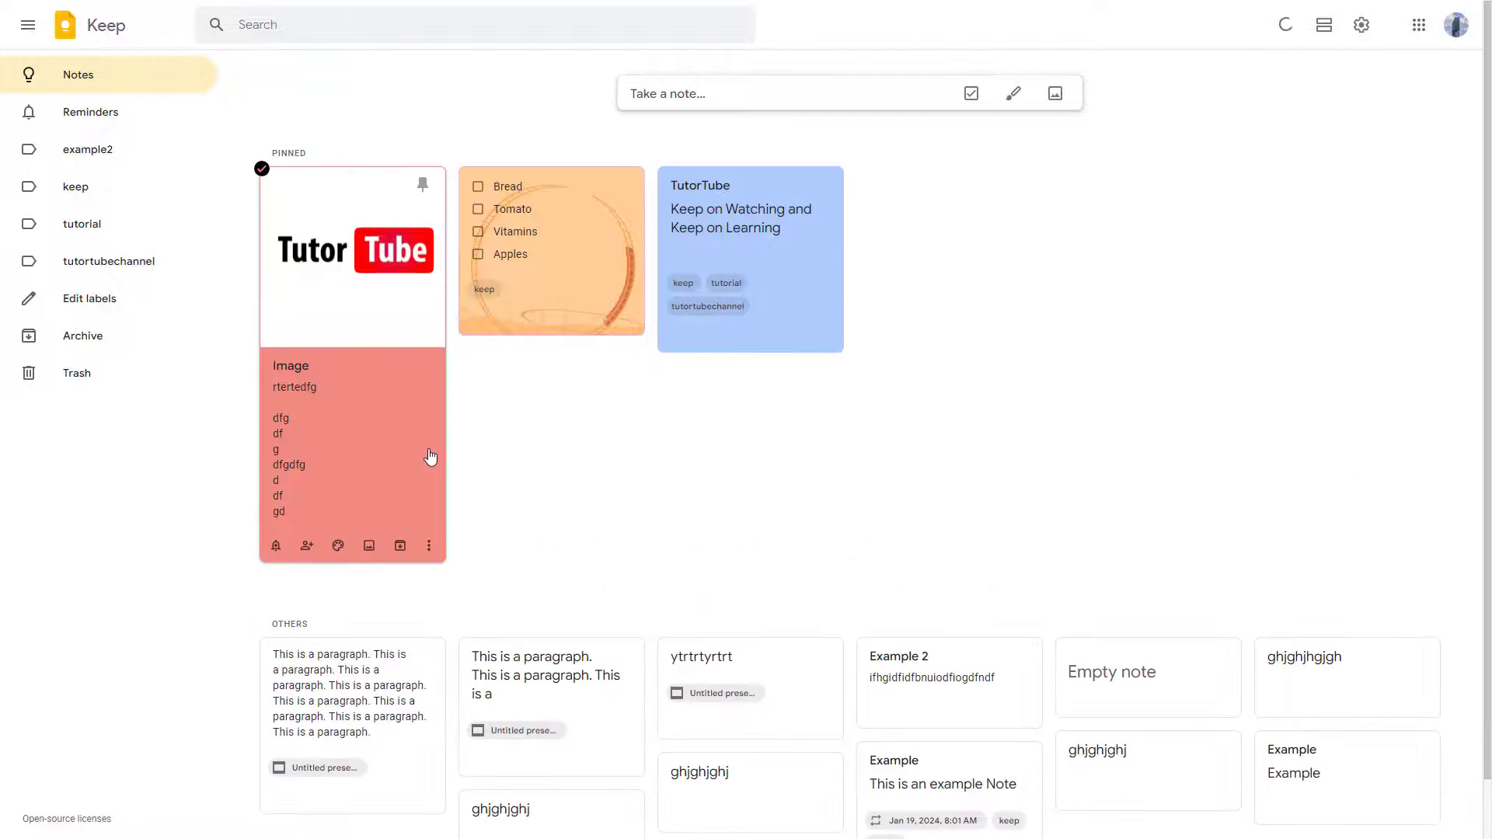
mouse_move(371, 181)
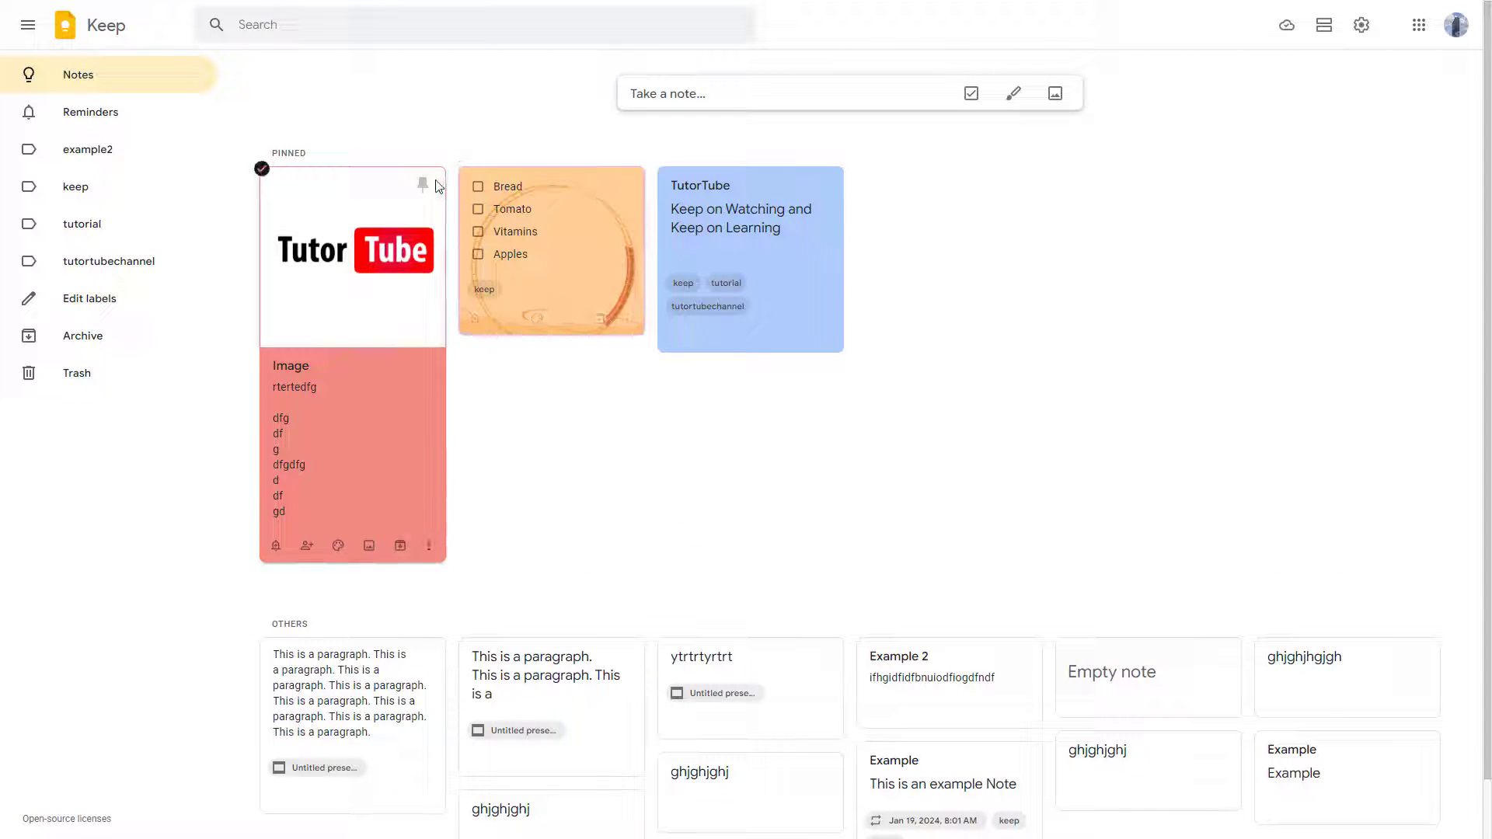
left_click(423, 183)
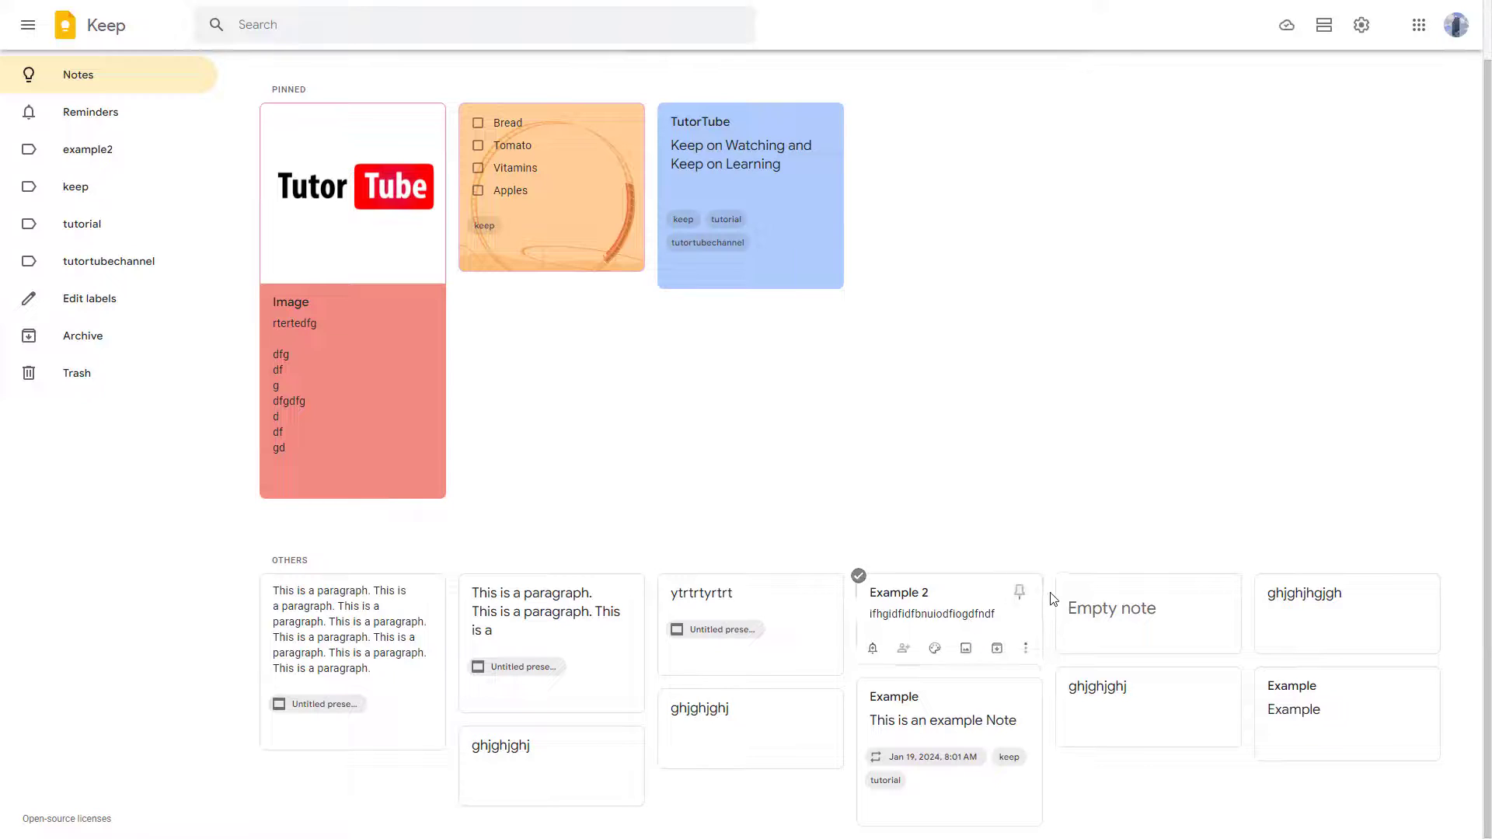
left_click(1017, 590)
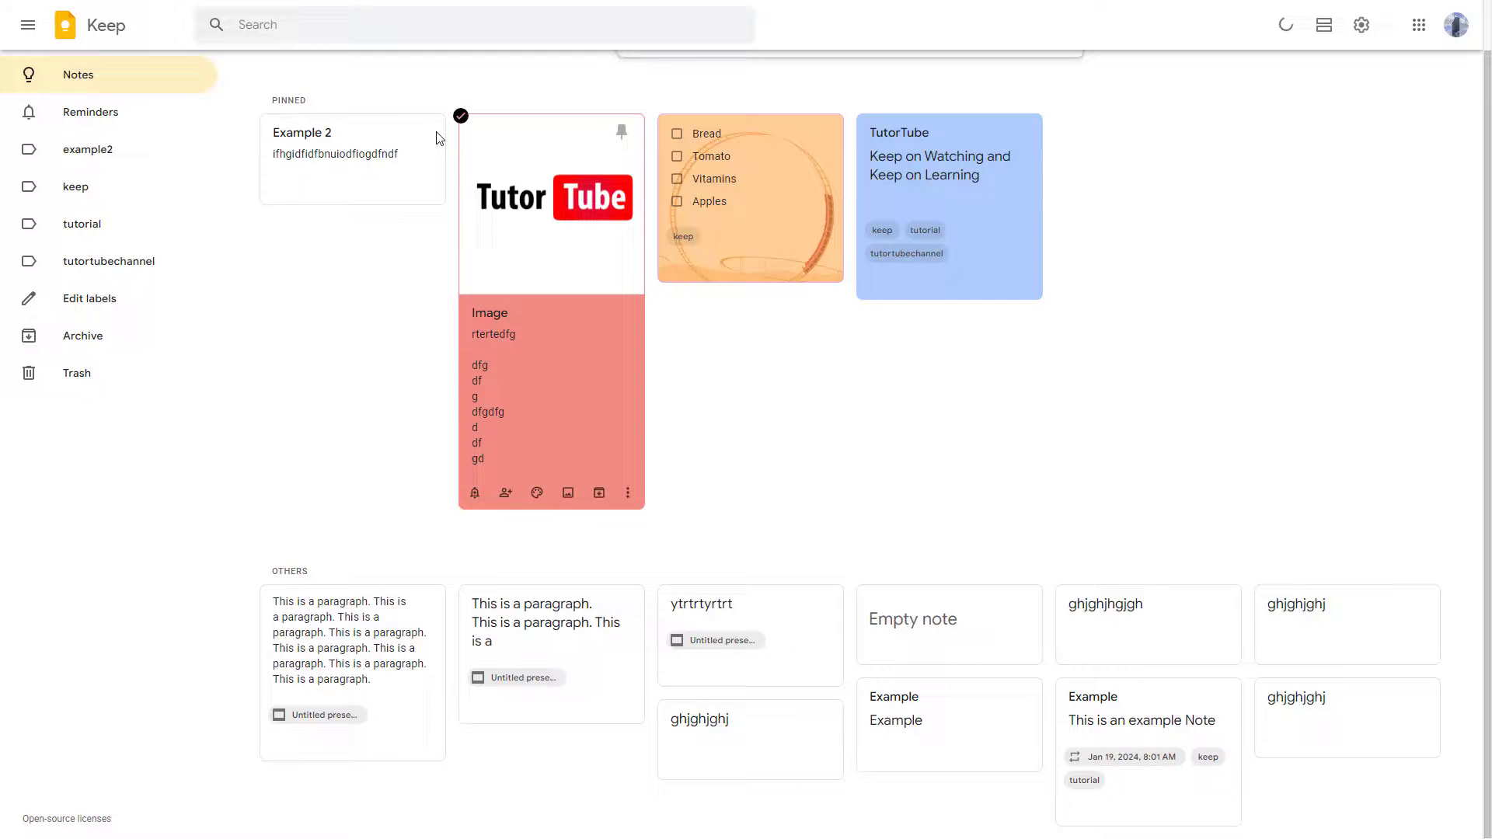
left_click(460, 116)
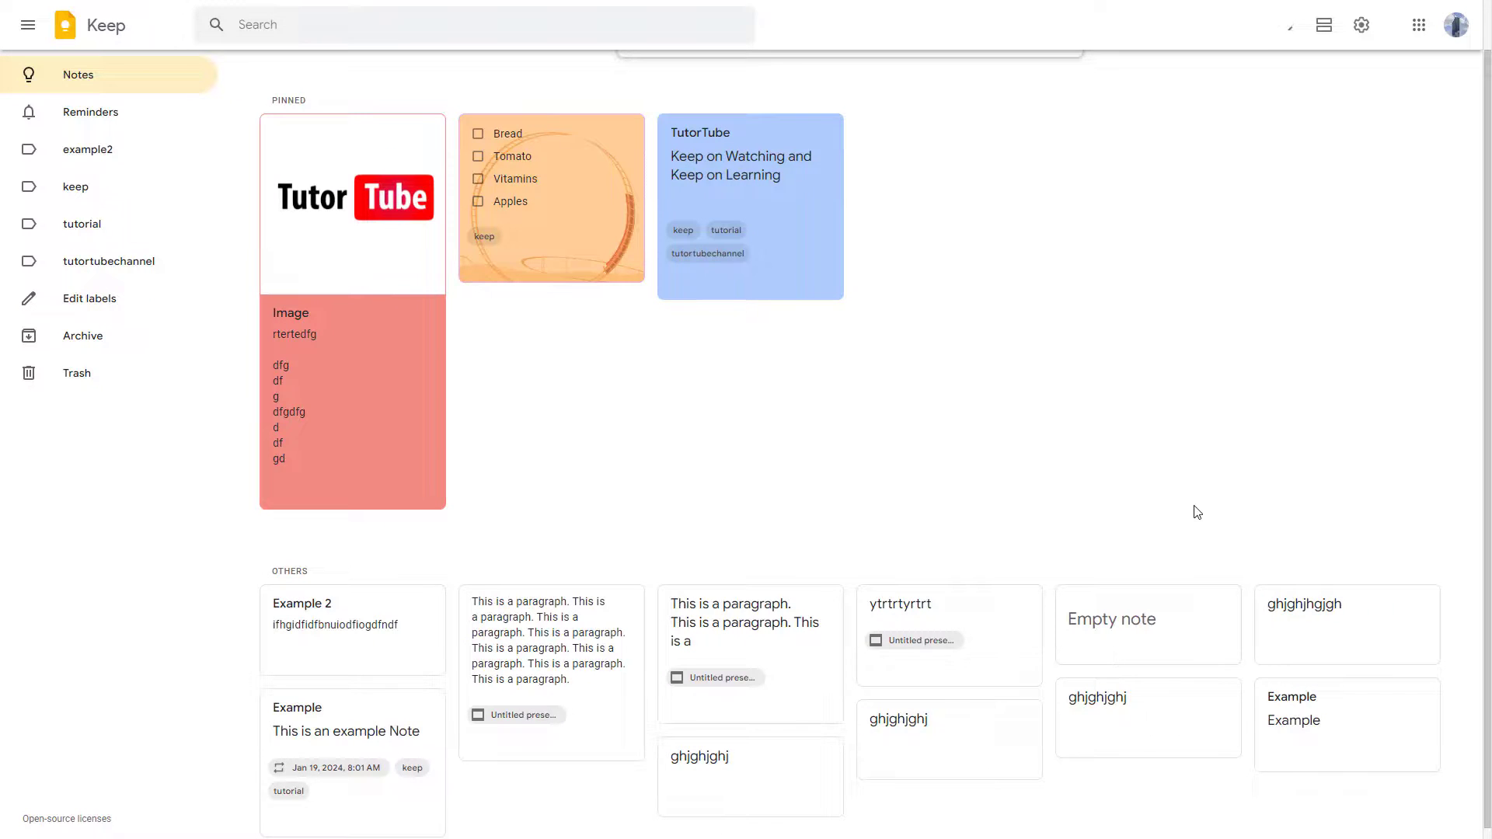